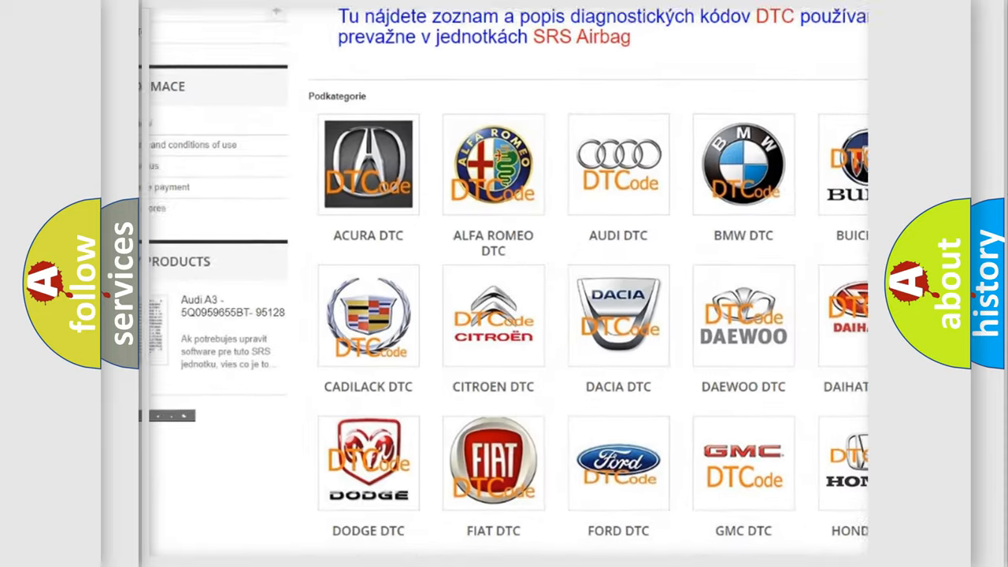
- Choose the Lexus DTC tile among the brand categories and browse its SRS Airbag code list
{"action": "scroll", "scroll_direction": "down", "scroll_amount": 3}
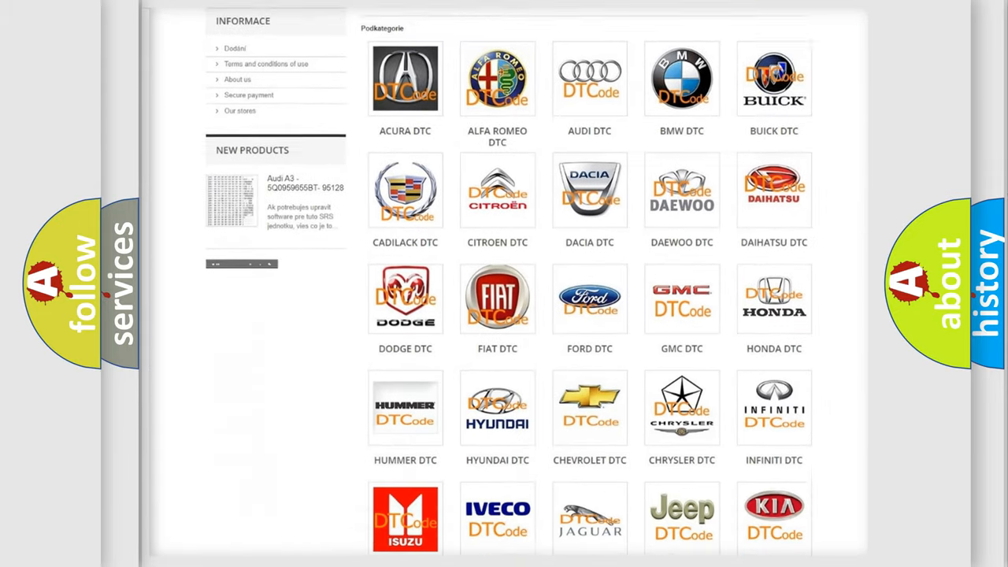
{"action": "scroll", "scroll_direction": "down", "scroll_amount": 3}
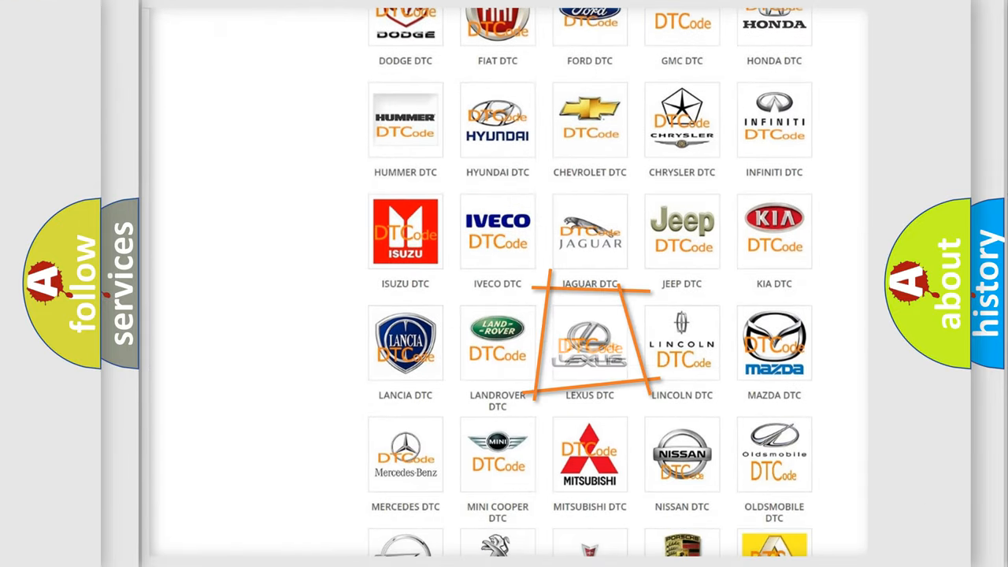
{"action": "left_click", "coordinate": [589, 344]}
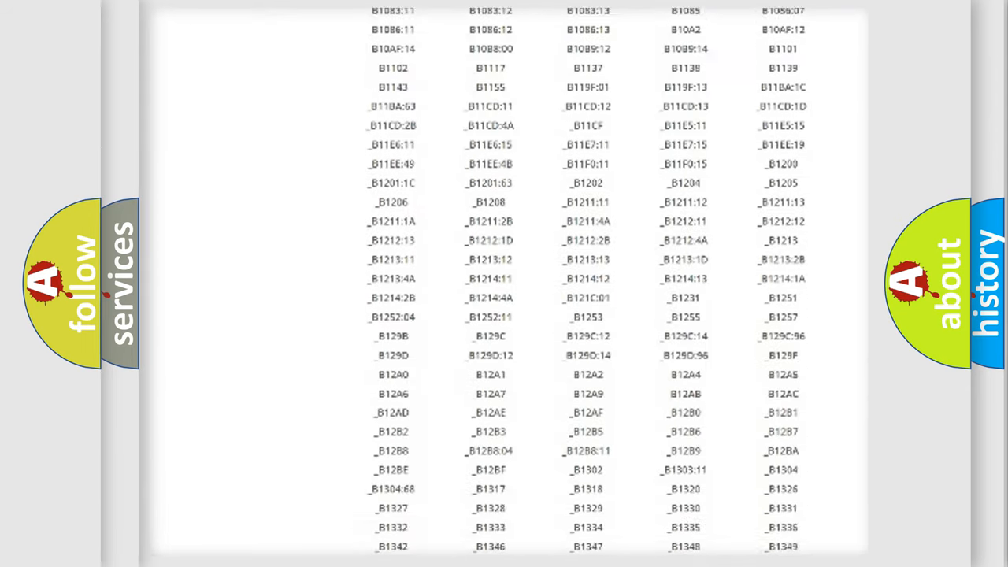
{"action": "scroll", "scroll_direction": "down", "scroll_amount": 3}
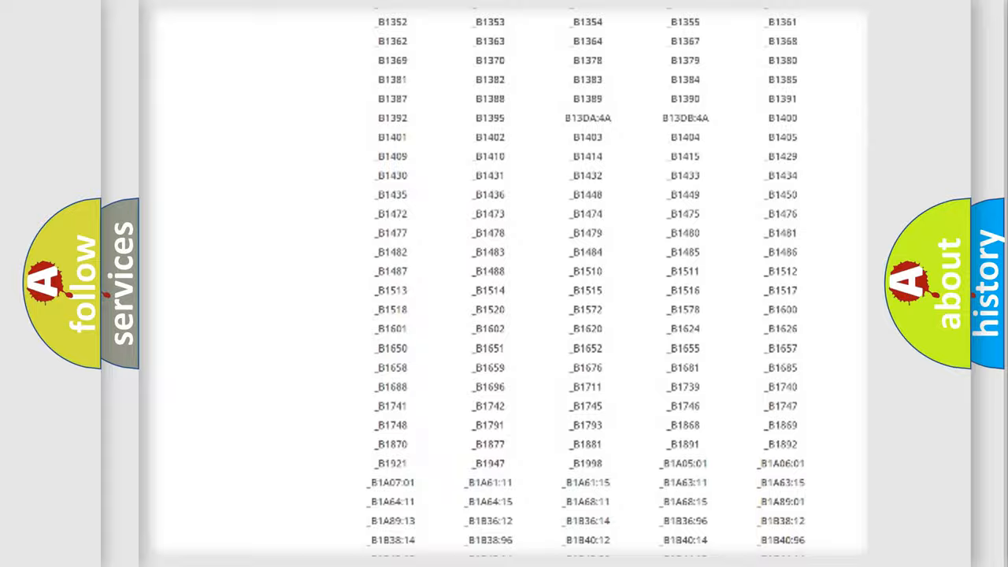